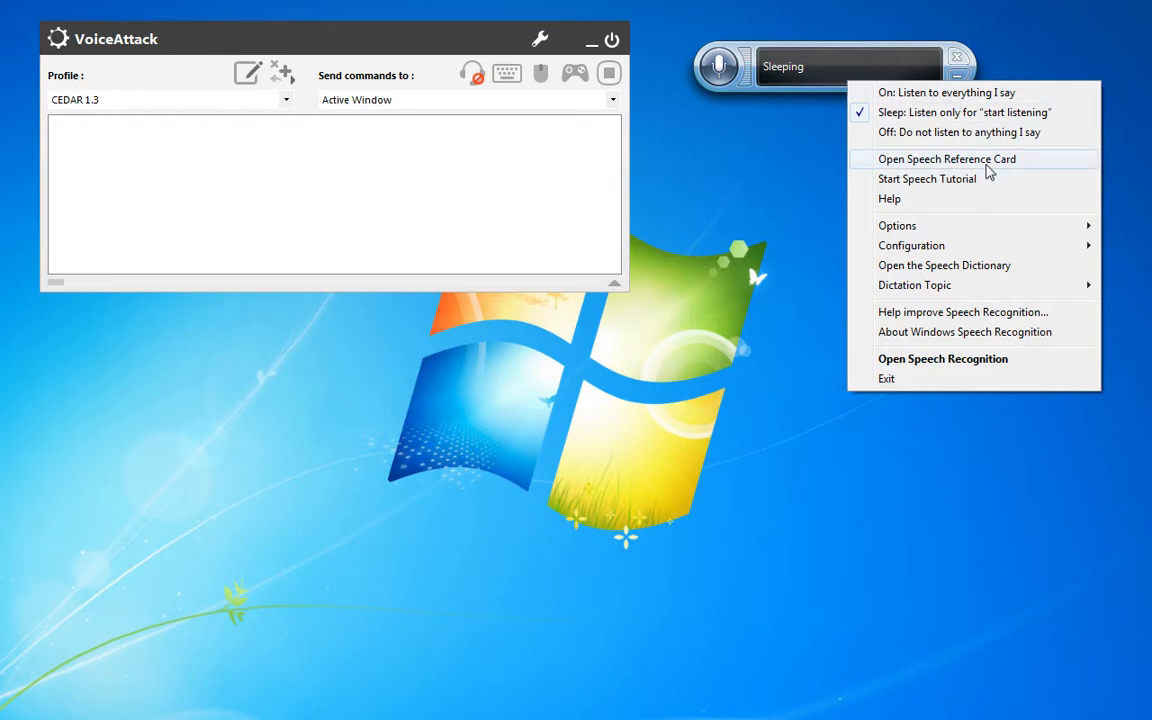
mouse_move(958, 245)
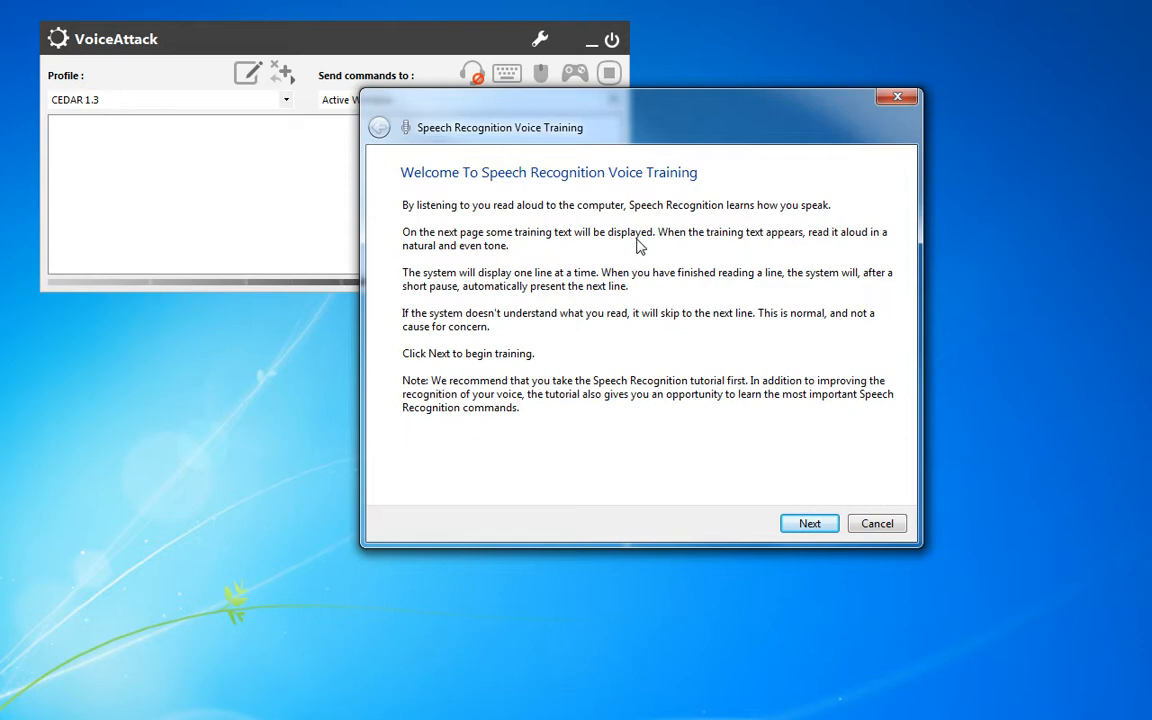
mouse_move(801, 503)
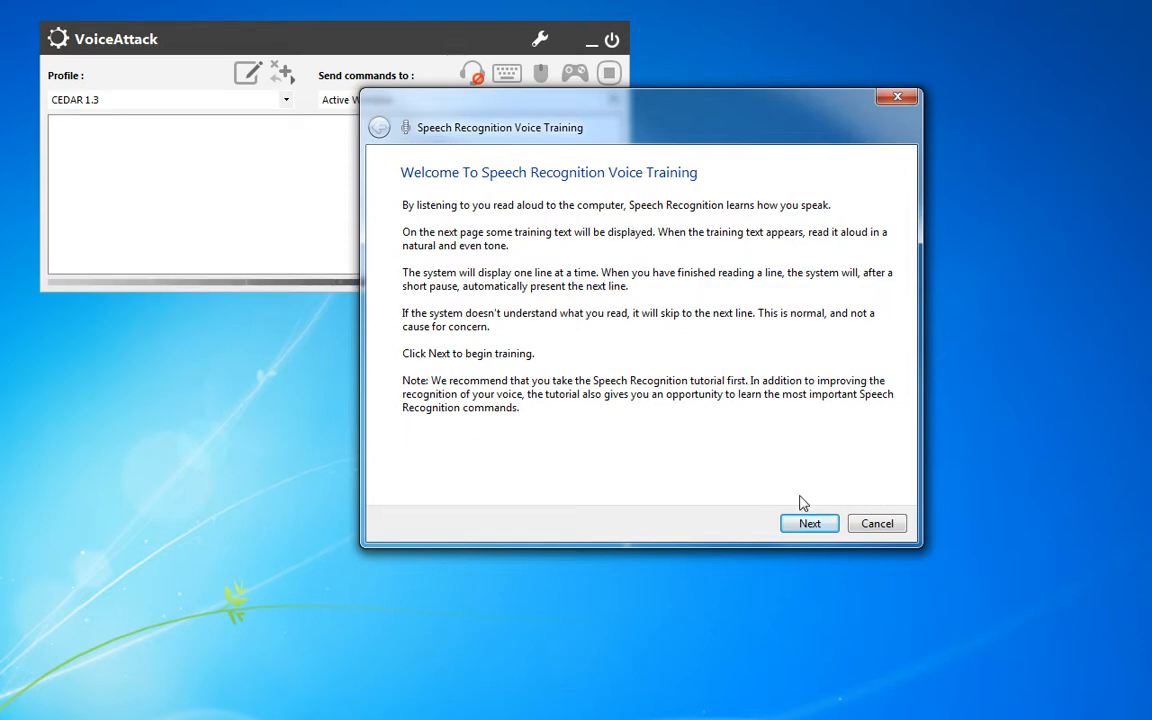
Step: Start the Windows Speech Recognition voice training session, then cancel it
click(809, 523)
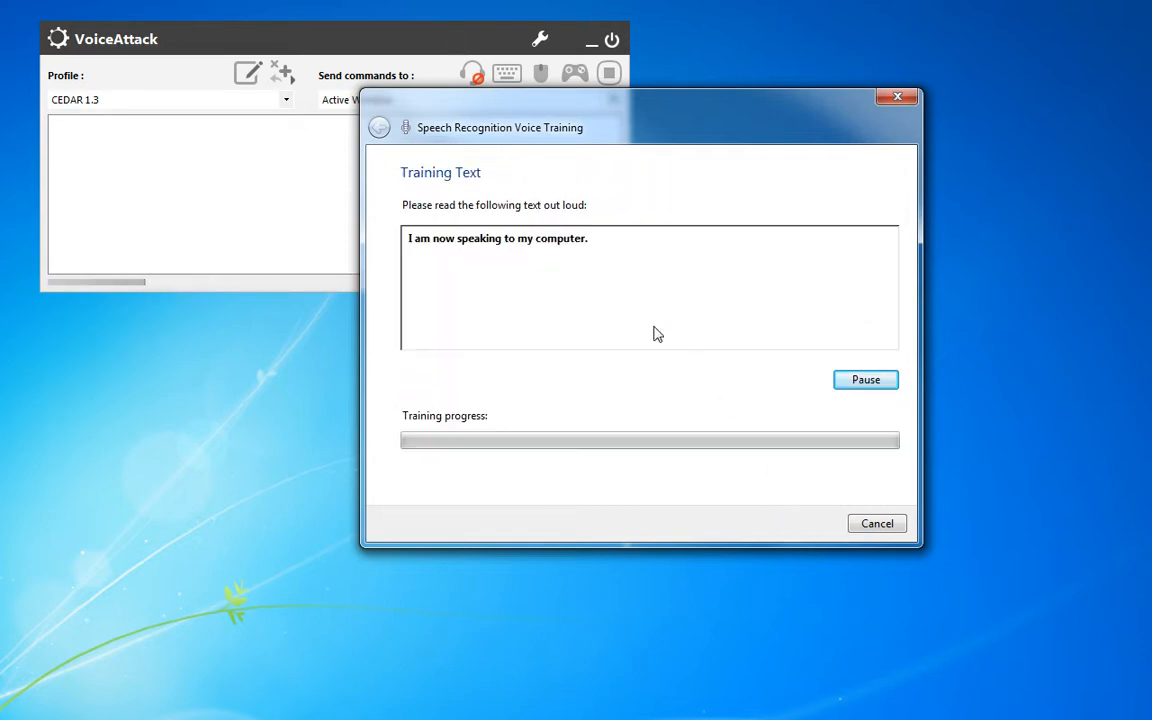
mouse_move(428, 255)
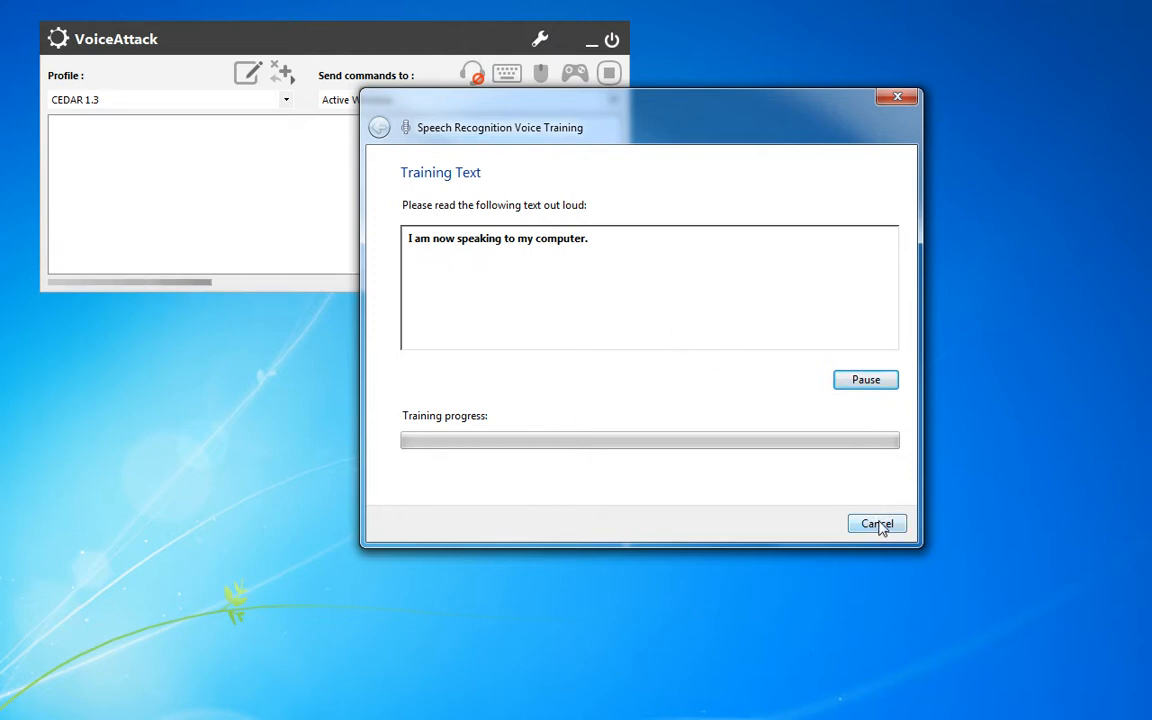
click(876, 524)
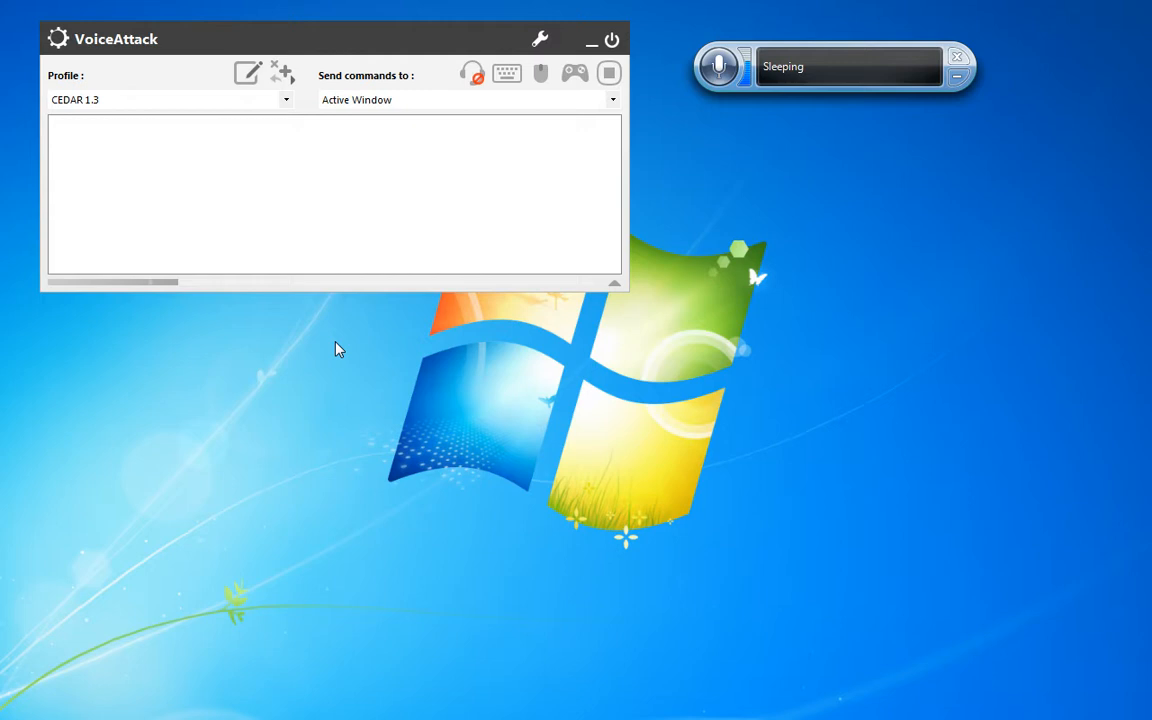
mouse_move(220, 329)
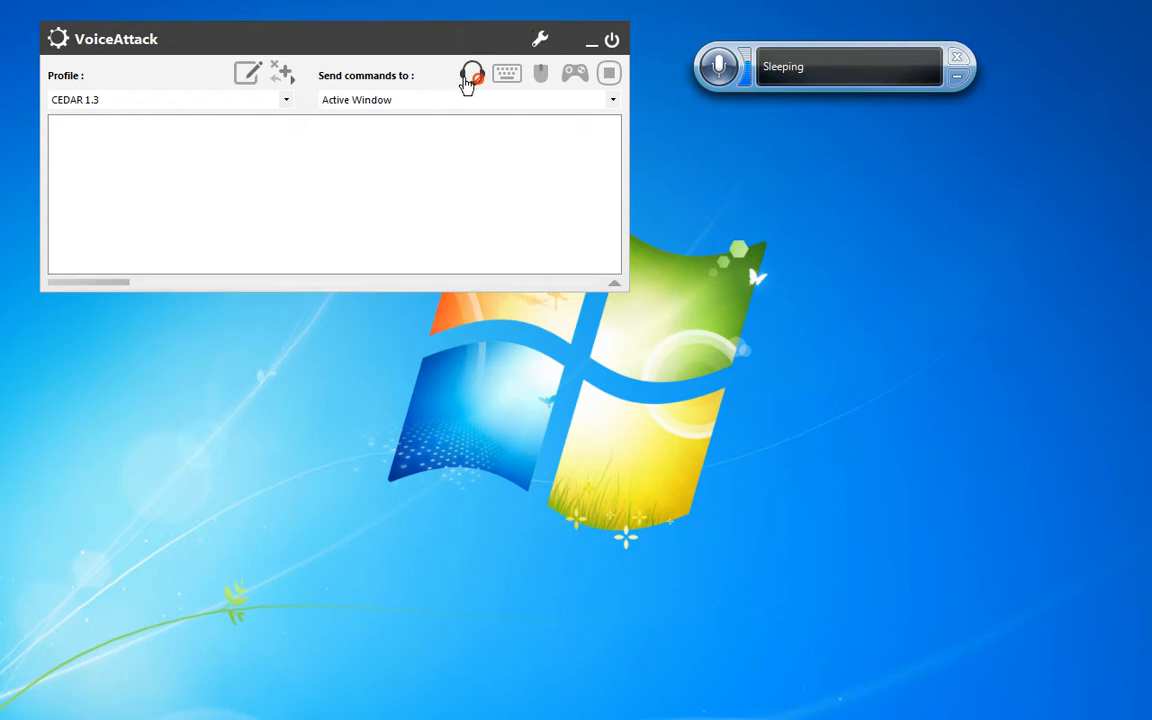
Step: Resume VoiceAttack listening to test the spoken command, then suspend listening after the log shows 'Jeff'
click(472, 73)
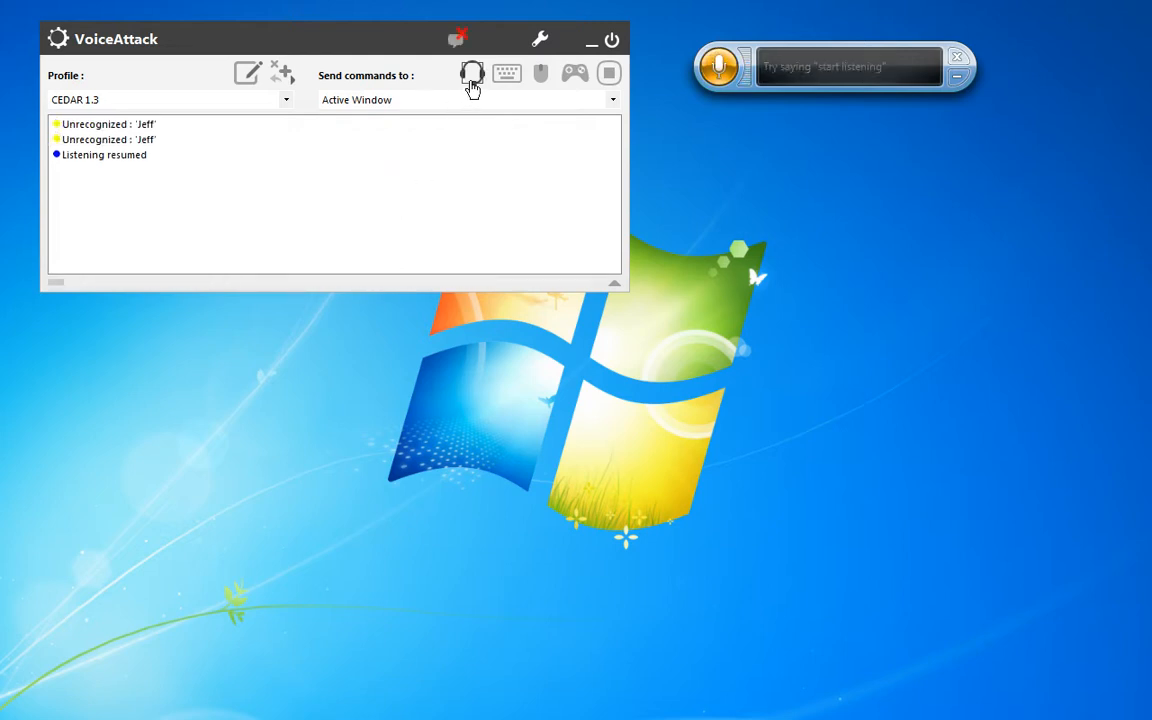
click(471, 73)
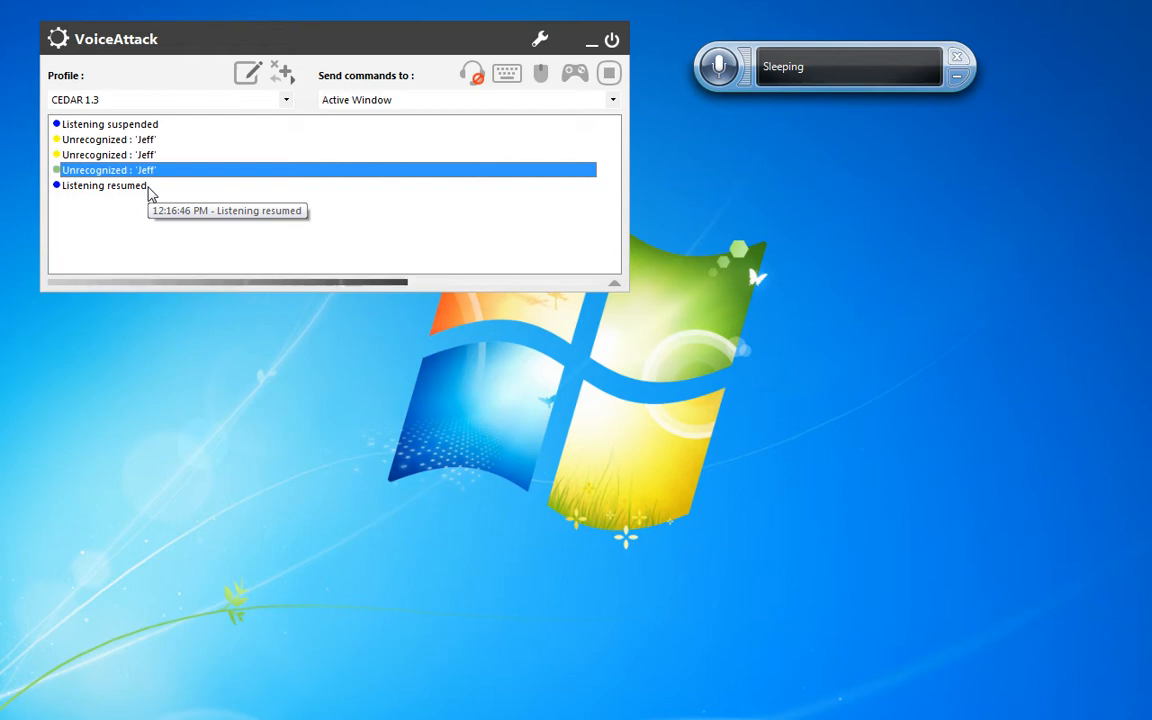
mouse_move(172, 229)
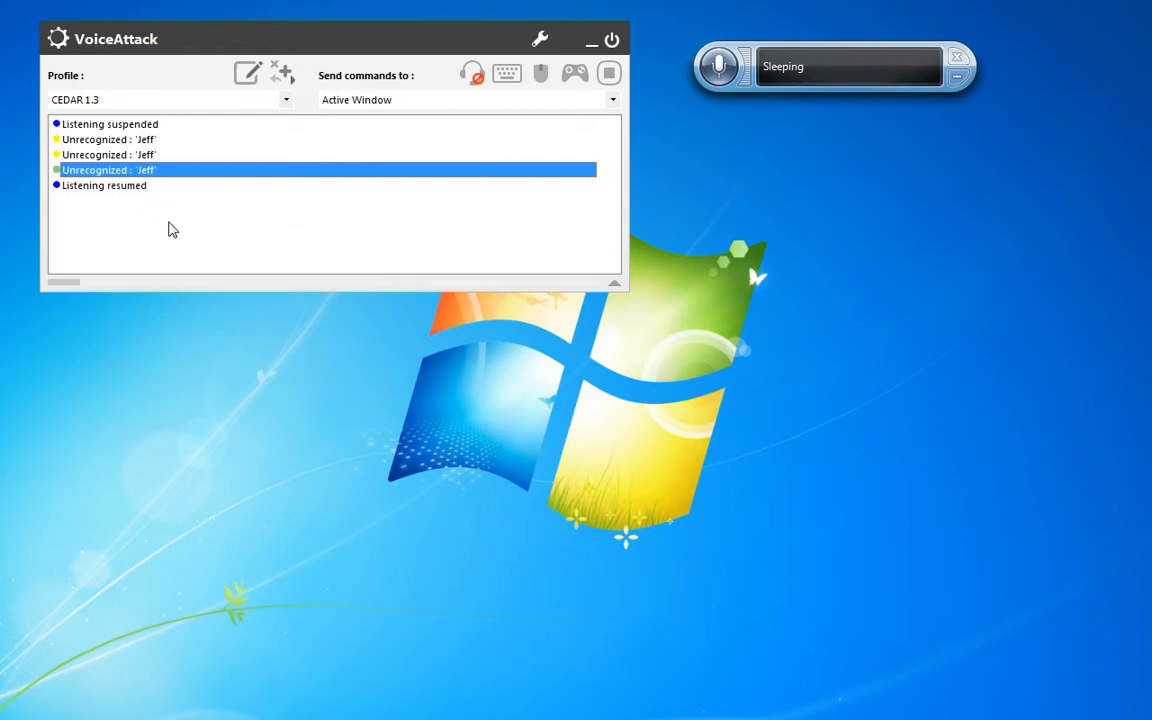